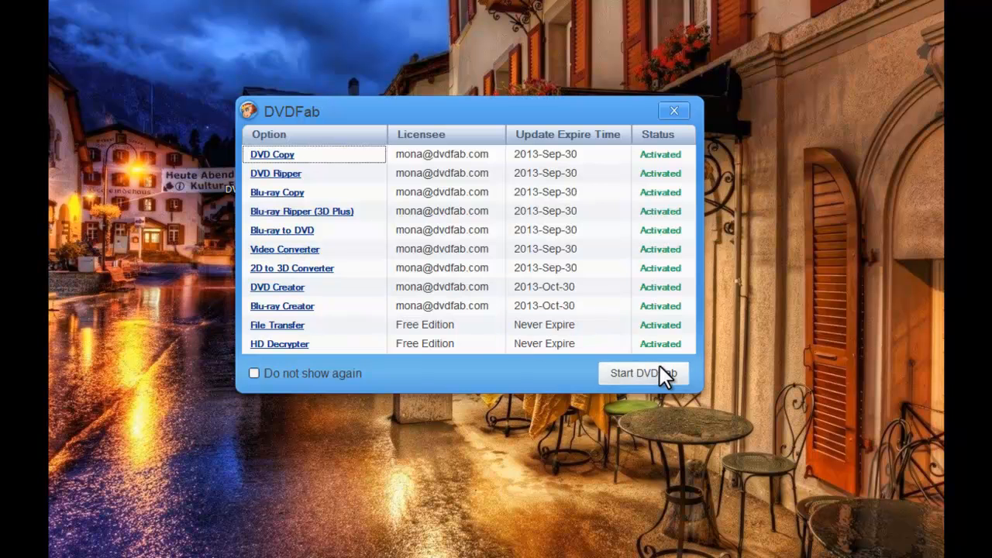
Launch DVDFab from the license screen and choose the Ripper module.
{"action": "left_click", "coordinate": [645, 374]}
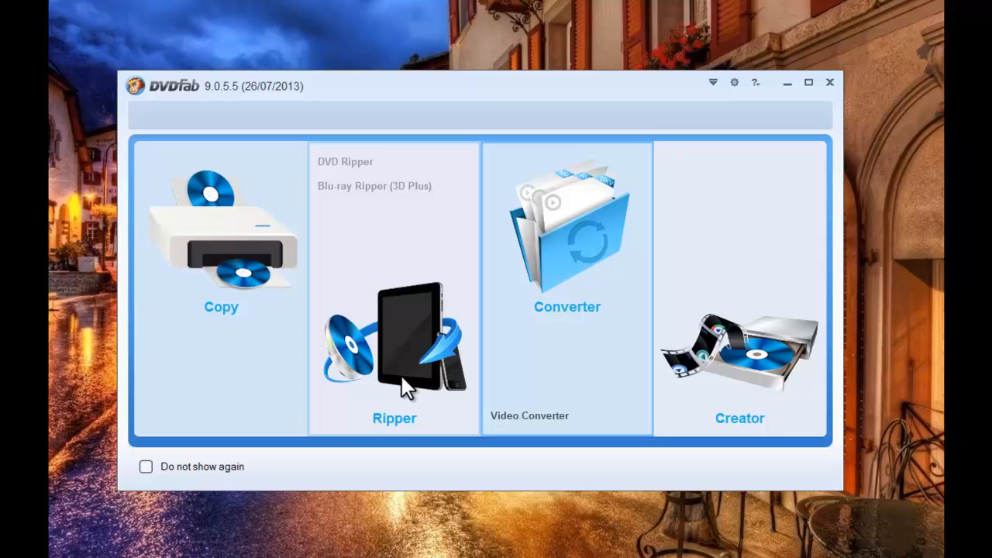
{"action": "left_click", "coordinate": [394, 349]}
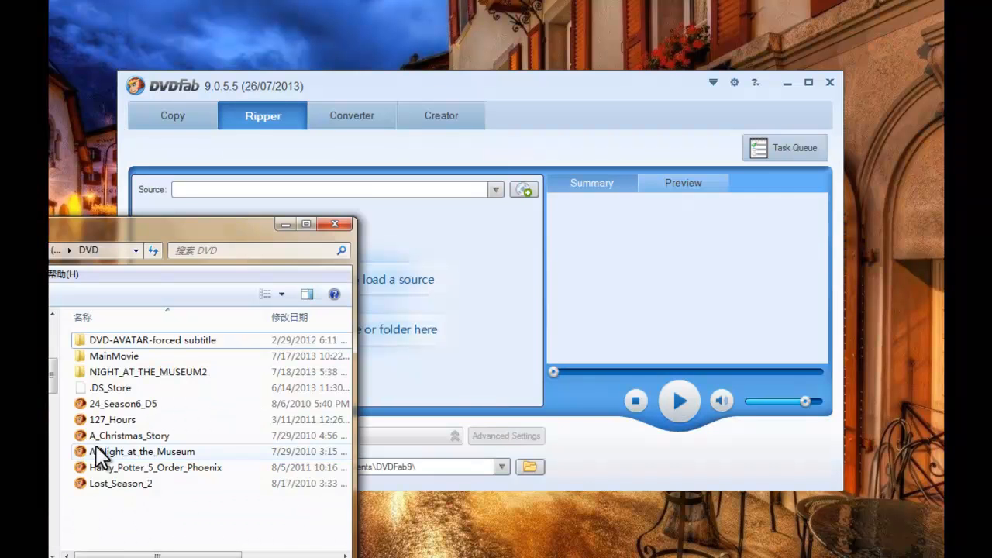
Load the A_Christmas_Story disc image as the rip source and review its title list.
{"action": "double_click", "coordinate": [127, 435]}
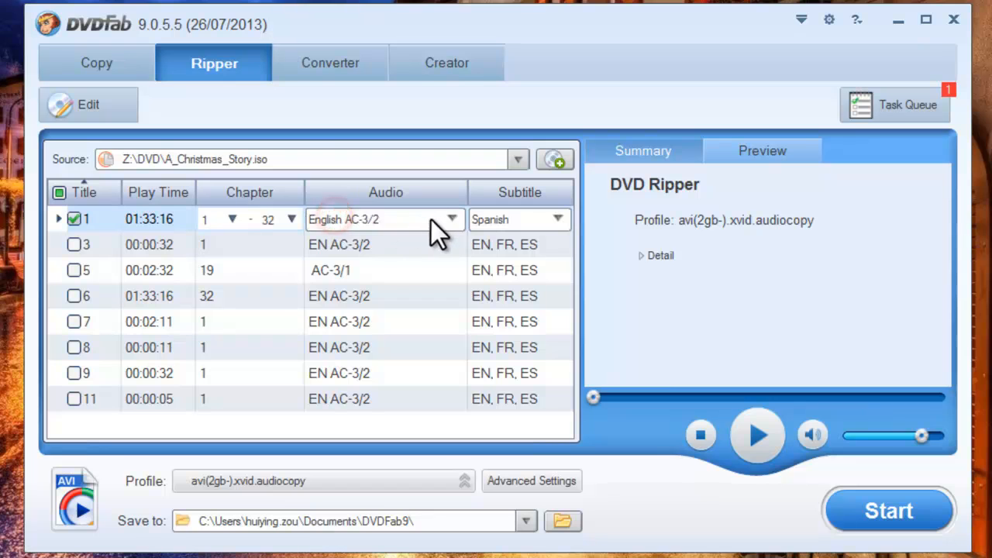
{"action": "mouse_move", "coordinate": [561, 232]}
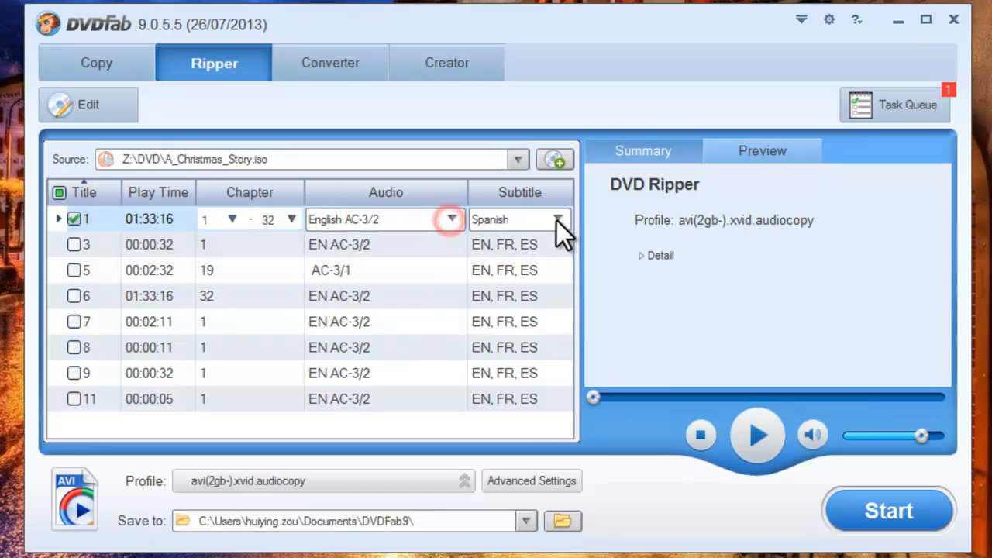
{"action": "left_click", "coordinate": [556, 220]}
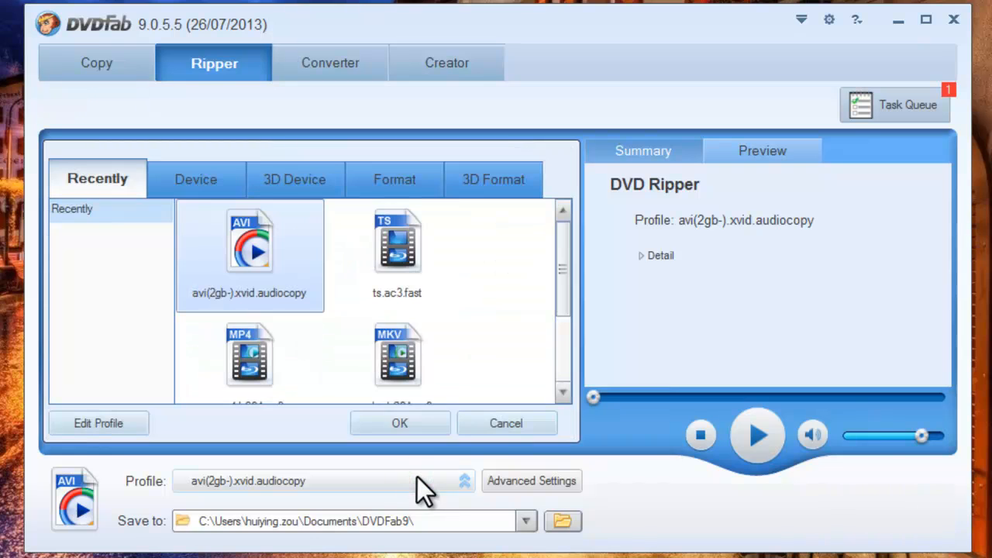
{"action": "mouse_move", "coordinate": [403, 461]}
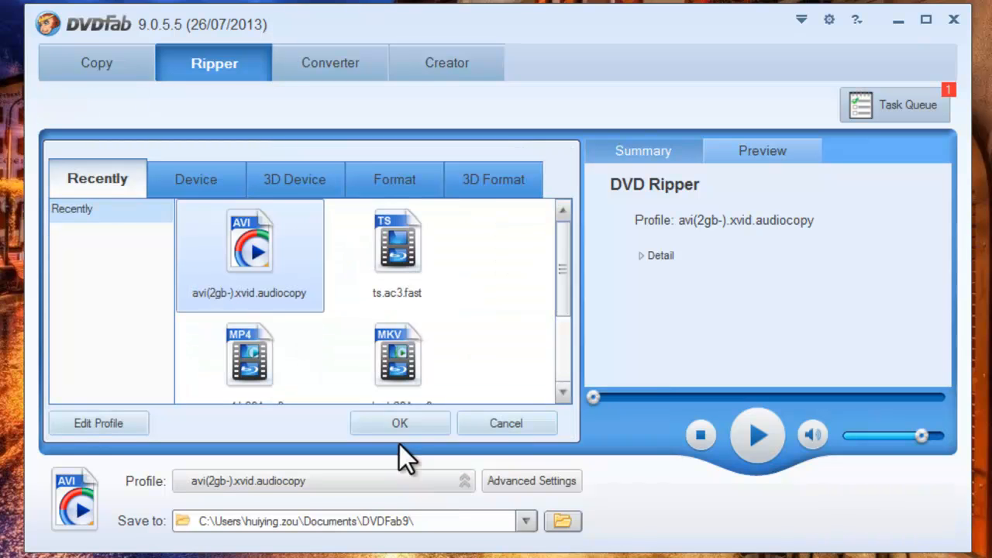
Browse output profiles by Format, viewing avi, m2ts and then mp4 profiles.
{"action": "left_click", "coordinate": [393, 180]}
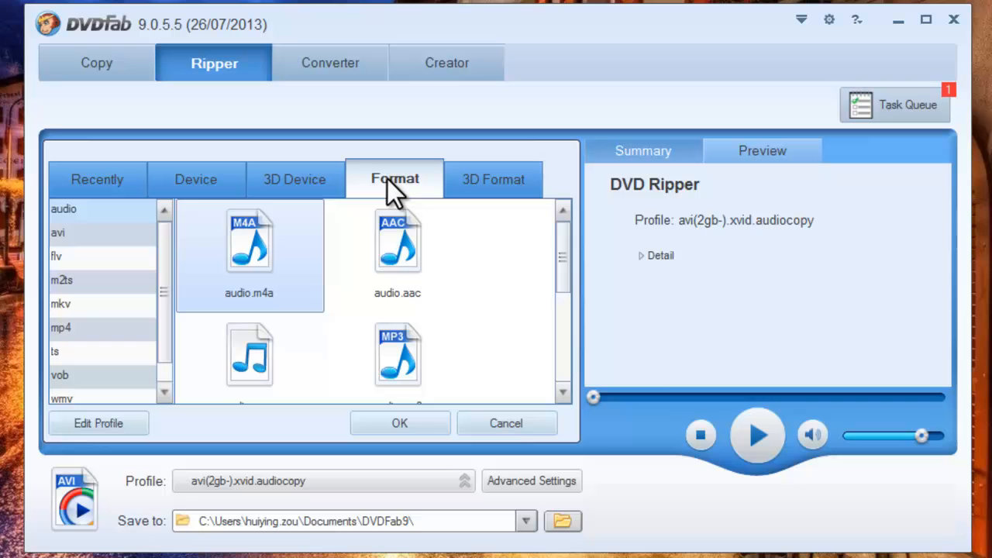
{"action": "left_click", "coordinate": [59, 232]}
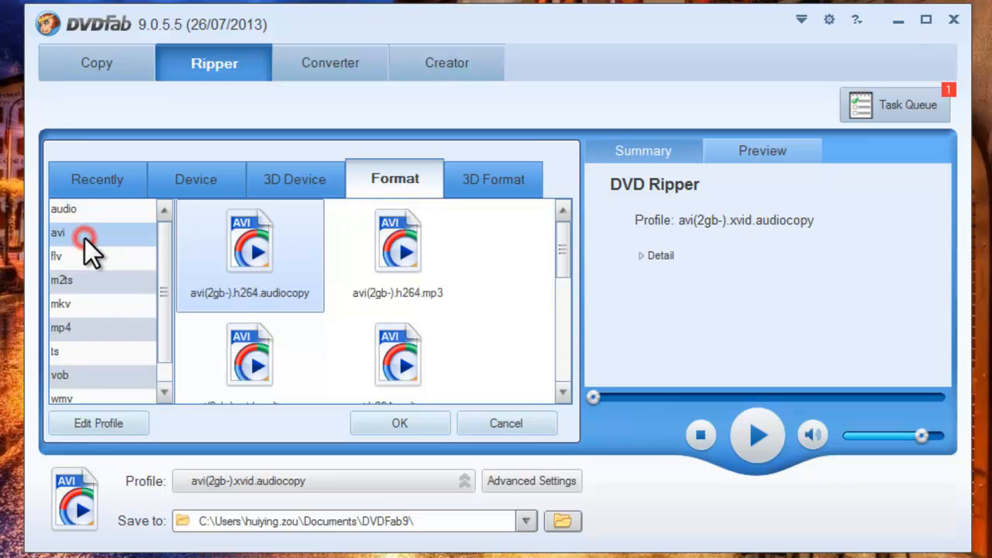
{"action": "left_click", "coordinate": [62, 280]}
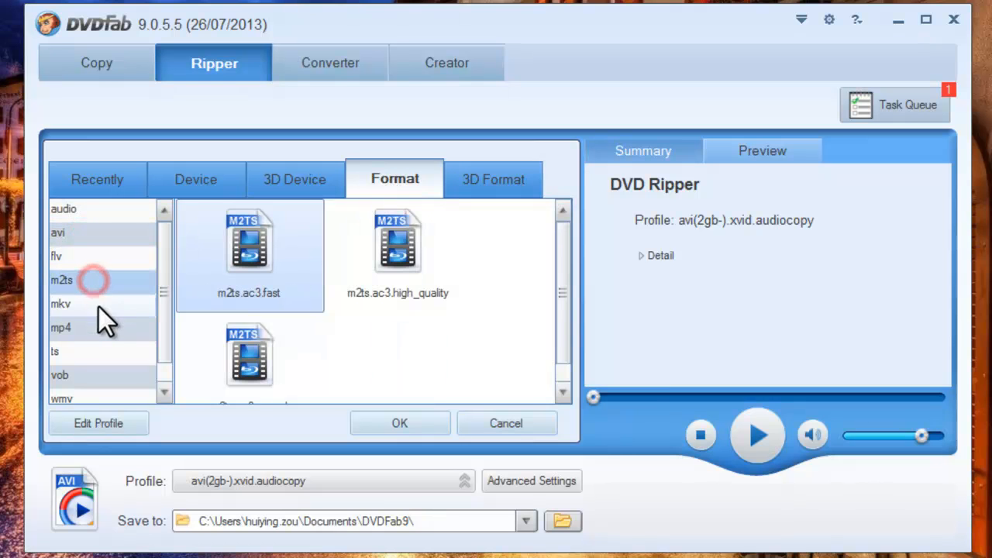
{"action": "left_click", "coordinate": [62, 328]}
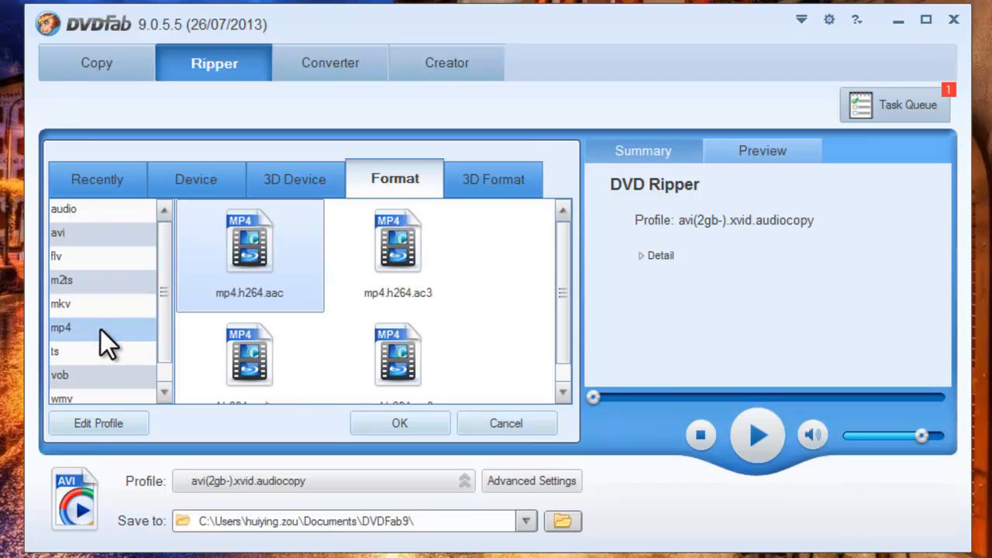
{"action": "mouse_move", "coordinate": [62, 279]}
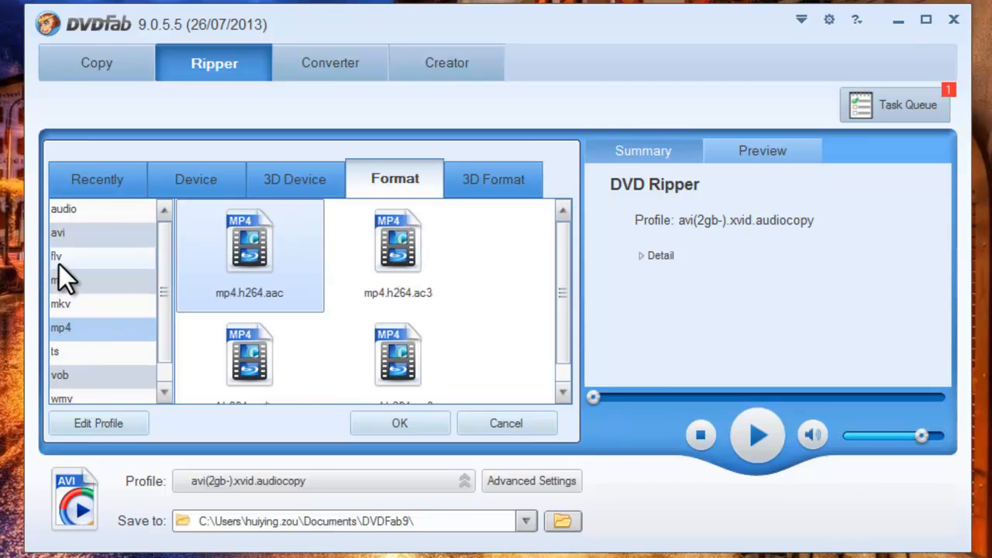
Browse Device profiles through Apple, BARNES&NOBLE, BlackBerry and DVDFab, returning to Apple.
{"action": "left_click", "coordinate": [195, 180]}
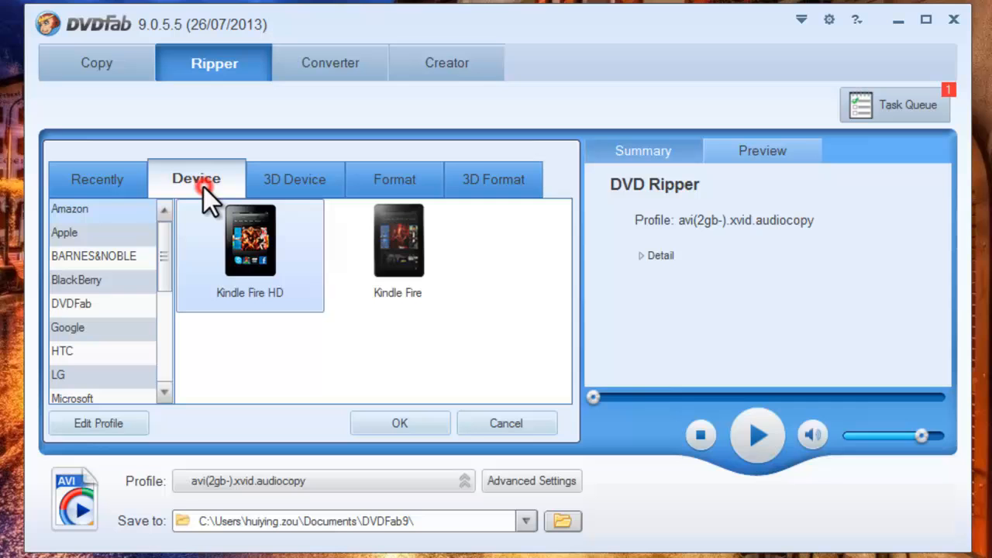
{"action": "mouse_move", "coordinate": [81, 225]}
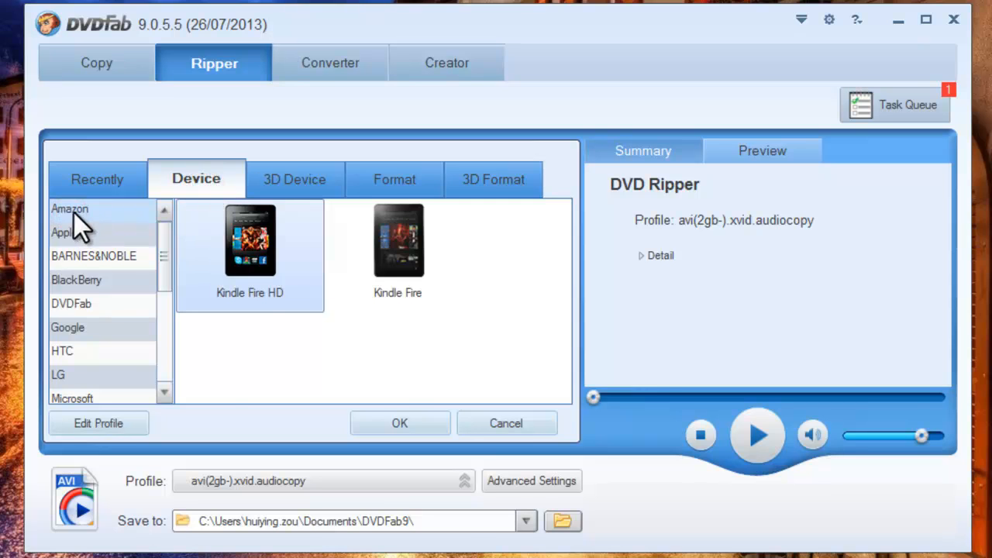
{"action": "left_click", "coordinate": [65, 232]}
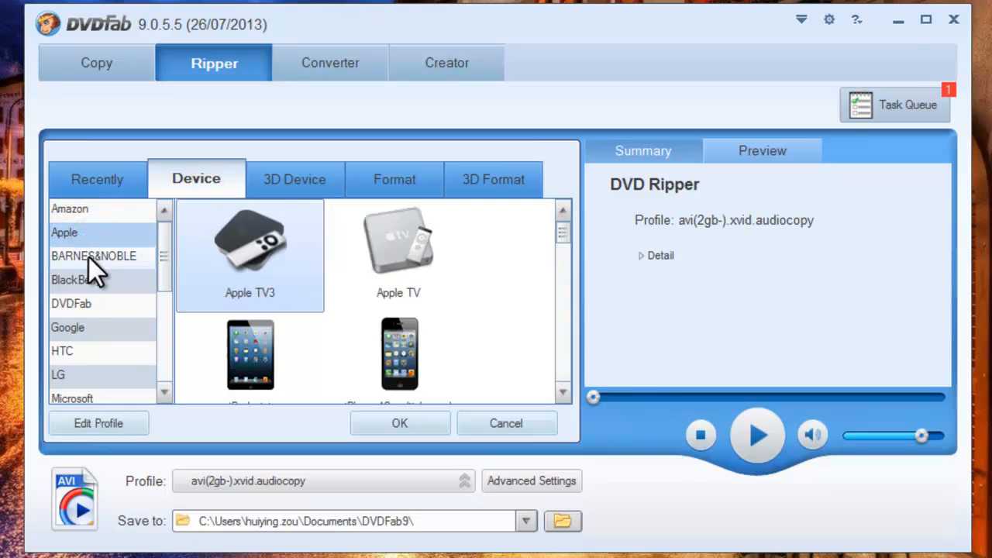
{"action": "left_click", "coordinate": [93, 255]}
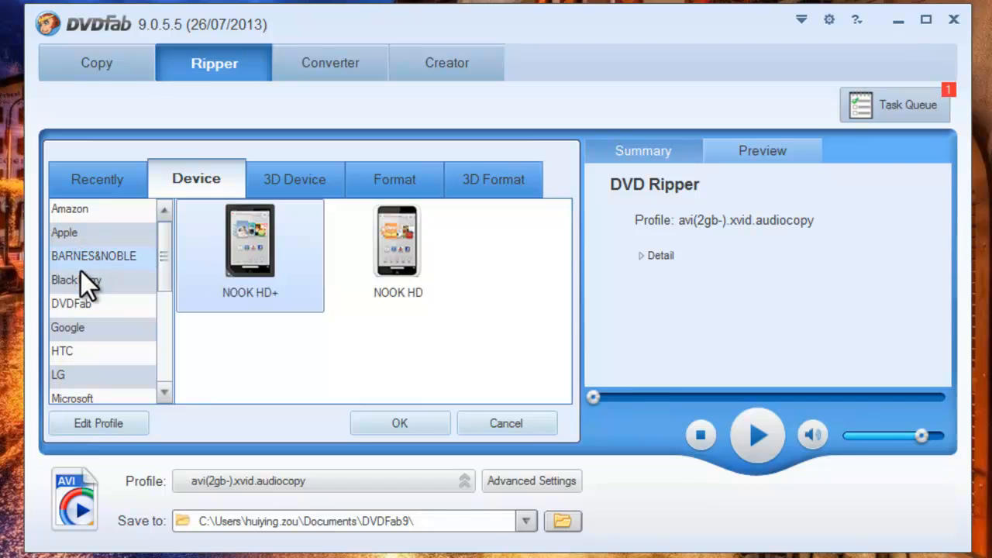
{"action": "left_click", "coordinate": [76, 281]}
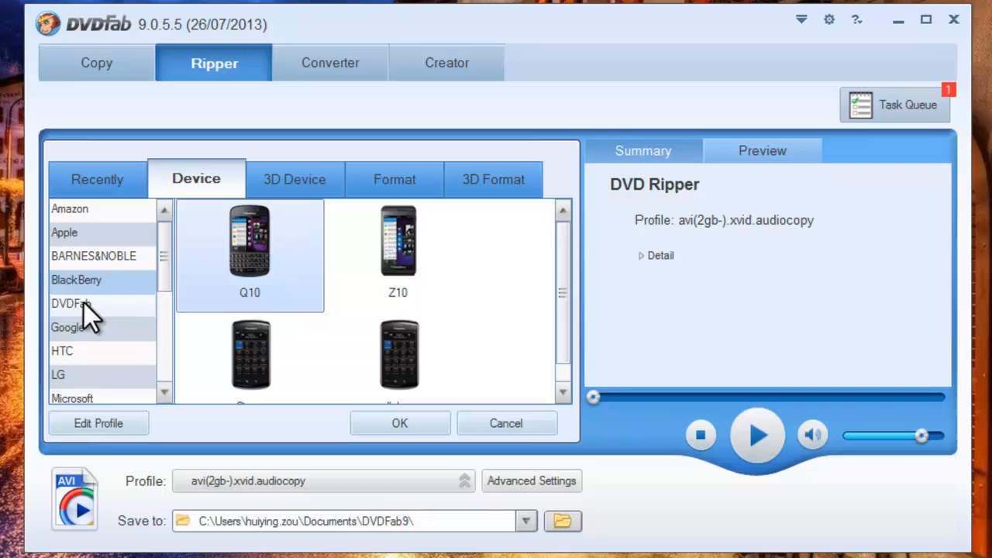
{"action": "left_click", "coordinate": [70, 304]}
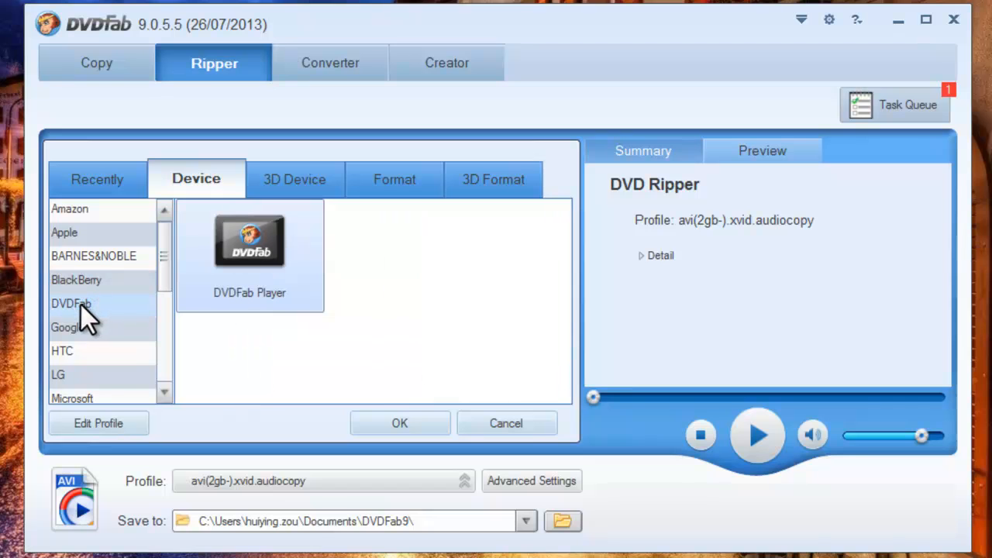
{"action": "mouse_move", "coordinate": [93, 256]}
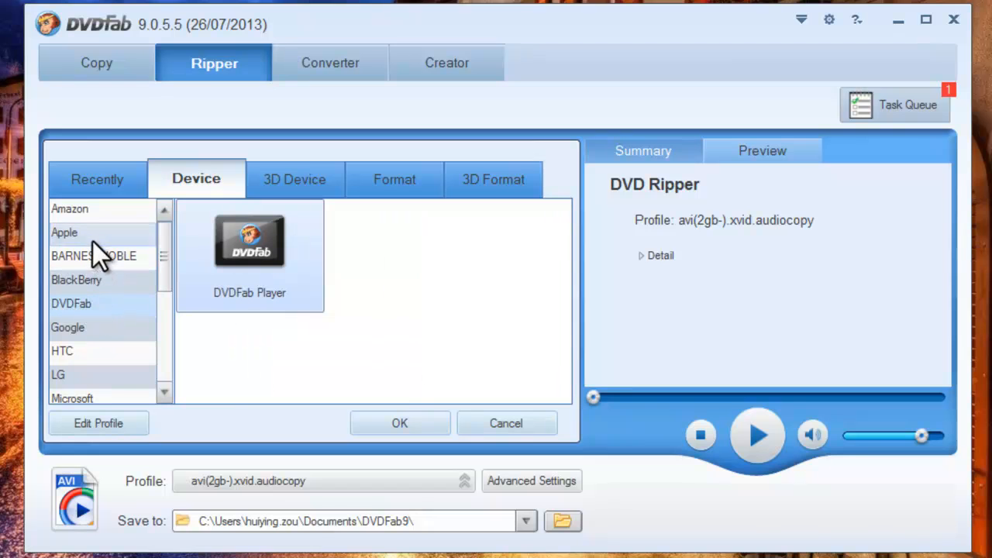
{"action": "left_click", "coordinate": [65, 232]}
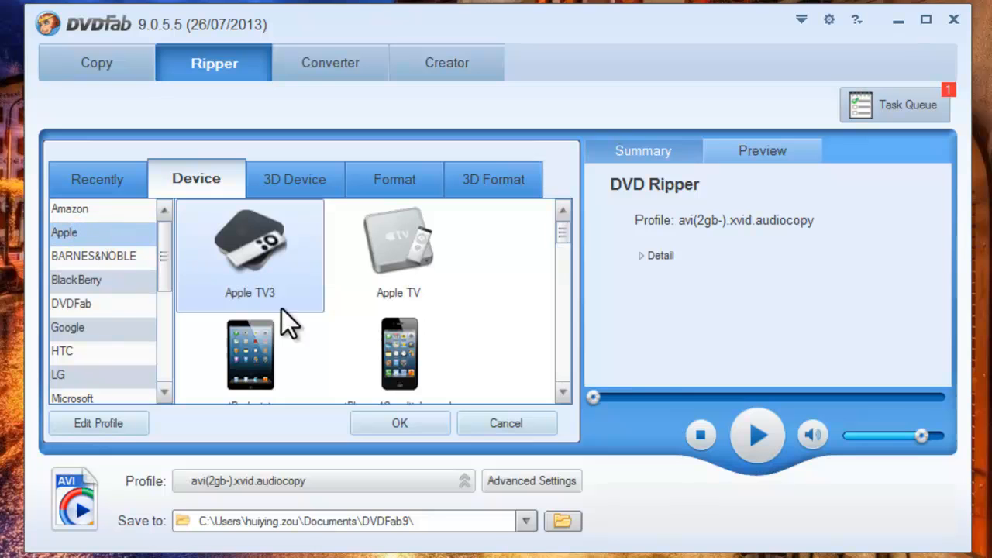
Select the iPad.1080p Apple profile as the output profile and confirm it.
{"action": "scroll", "scroll_direction": "down", "scroll_amount": 3}
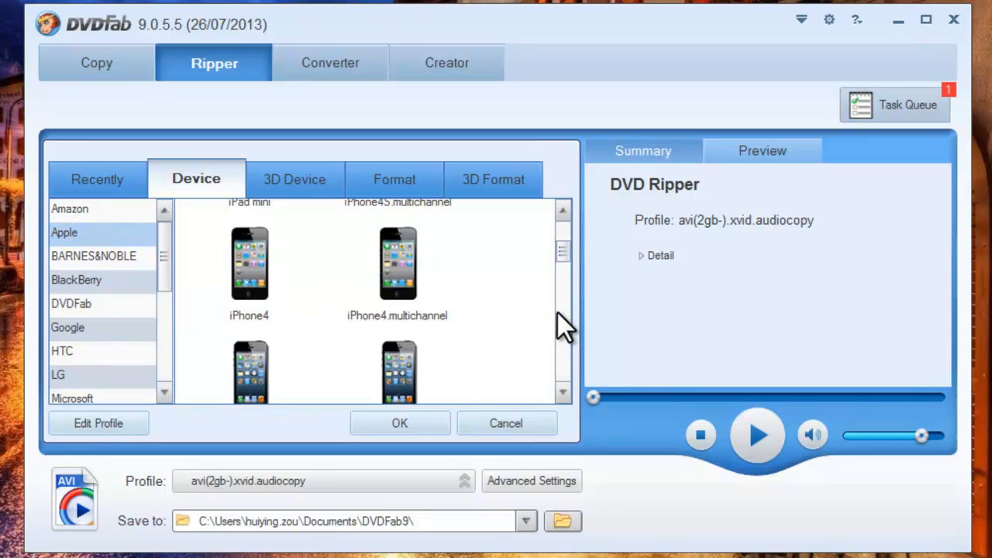
{"action": "scroll", "scroll_direction": "down", "scroll_amount": 3}
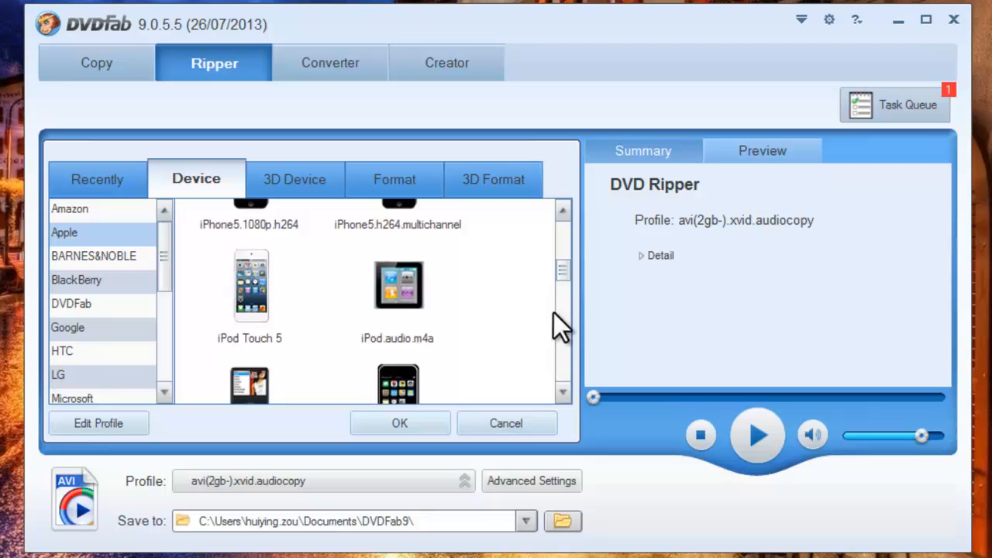
{"action": "scroll", "scroll_direction": "down", "scroll_amount": 3}
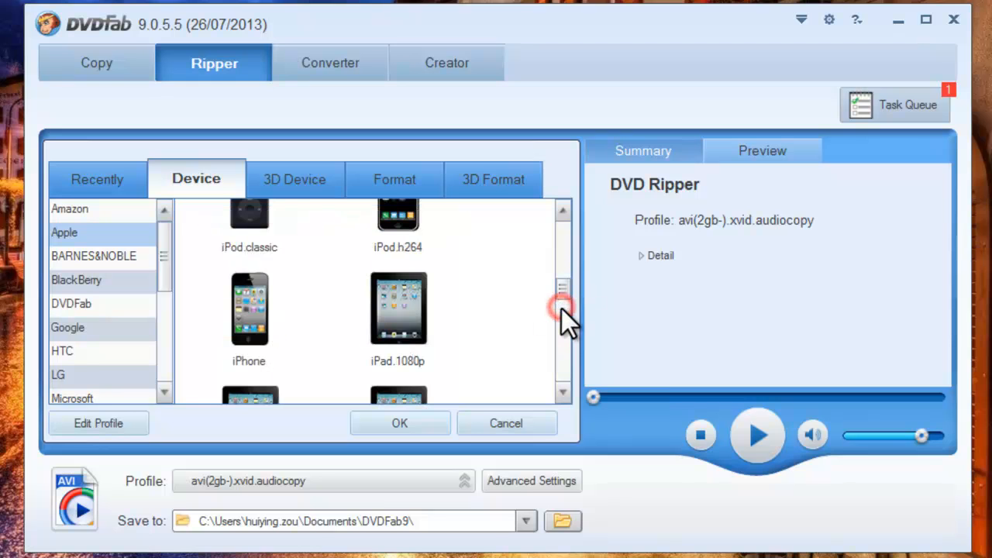
{"action": "left_click", "coordinate": [396, 310]}
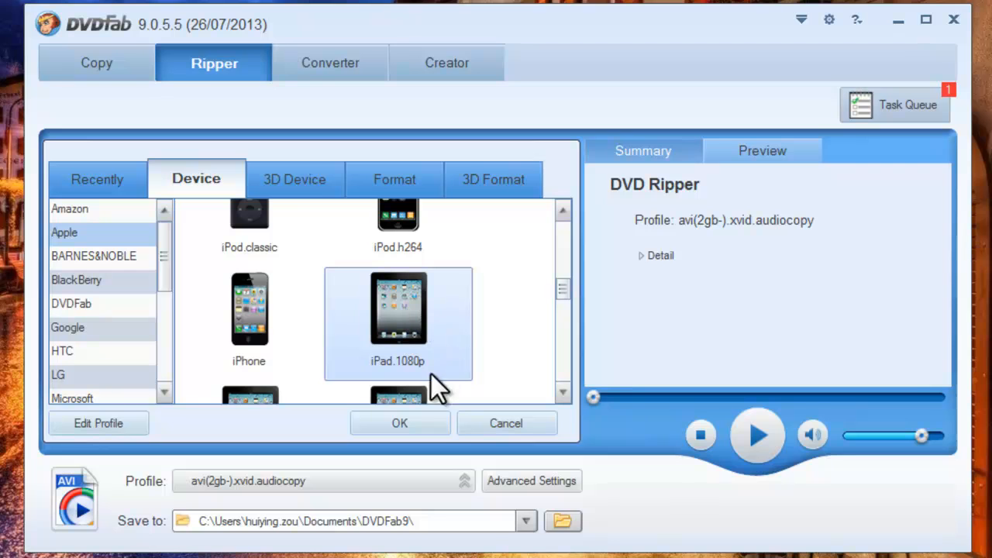
{"action": "left_click", "coordinate": [412, 423]}
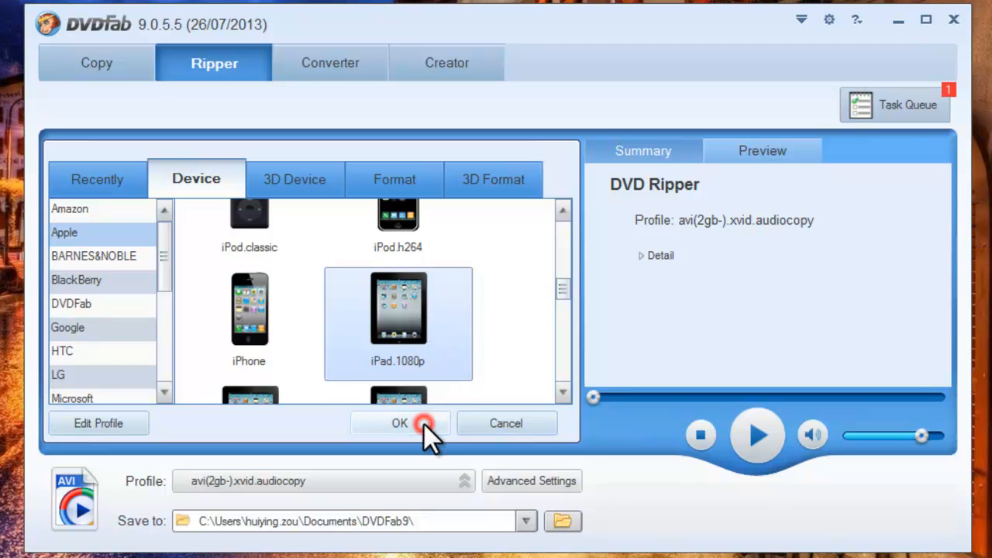
{"action": "left_click", "coordinate": [399, 423]}
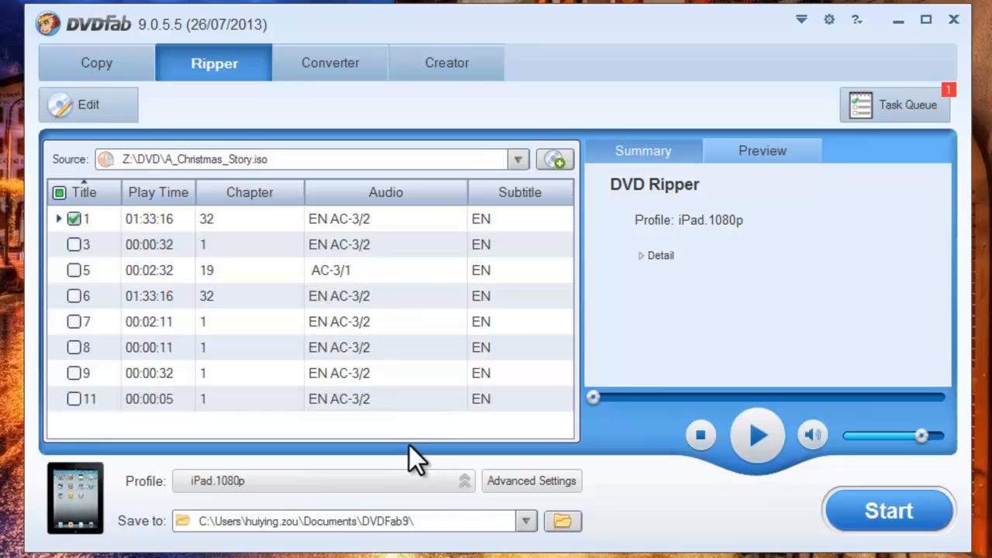
{"action": "left_click", "coordinate": [530, 480]}
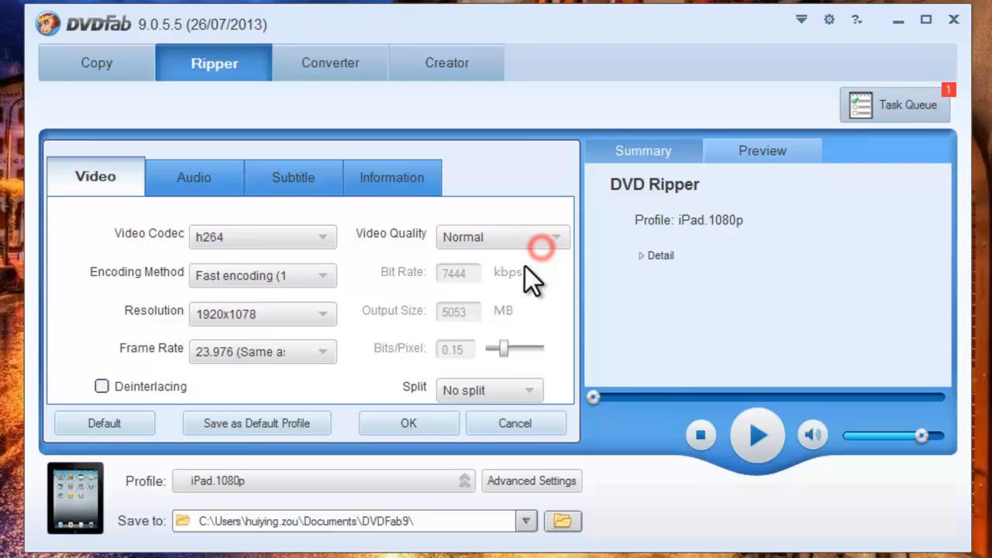
{"action": "left_click", "coordinate": [193, 177]}
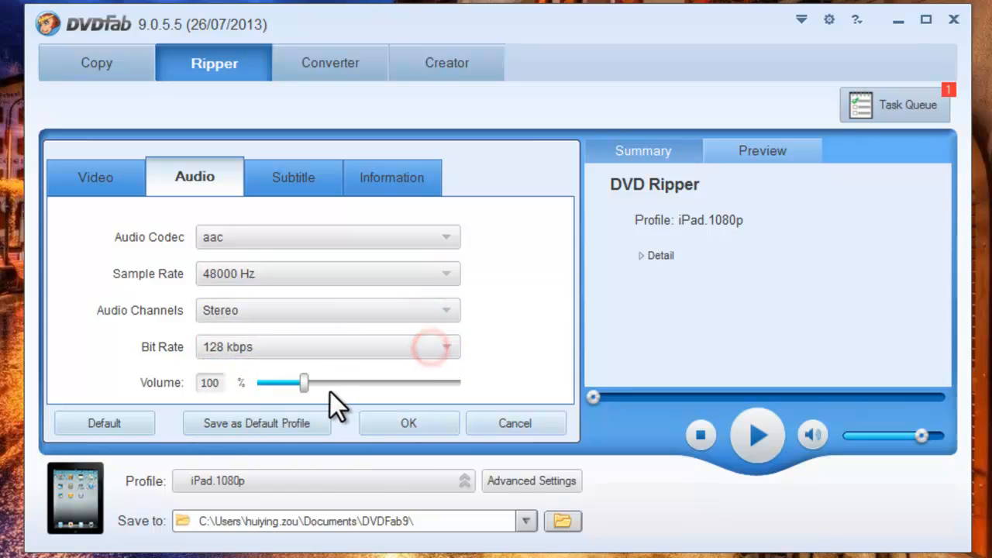
{"action": "mouse_move", "coordinate": [302, 319]}
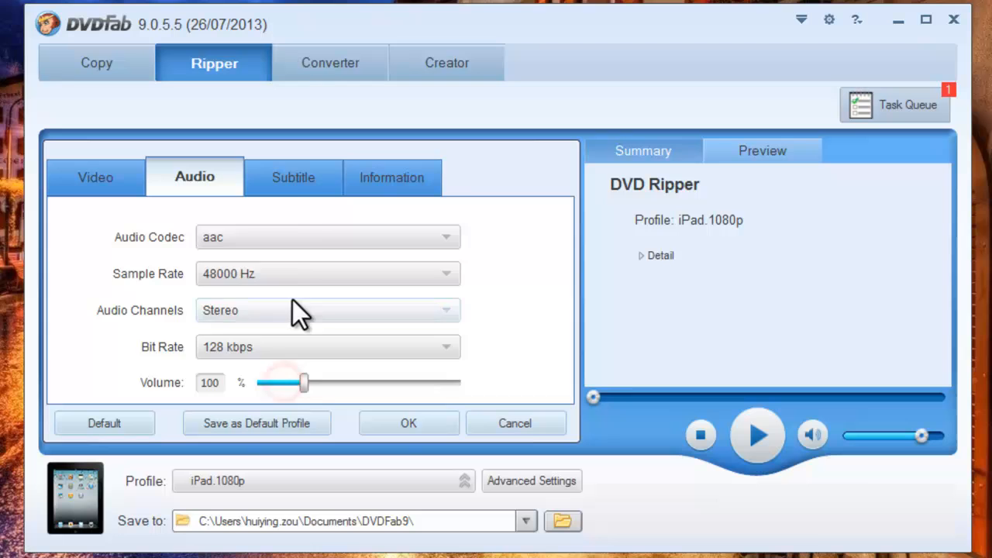
{"action": "left_click", "coordinate": [392, 176]}
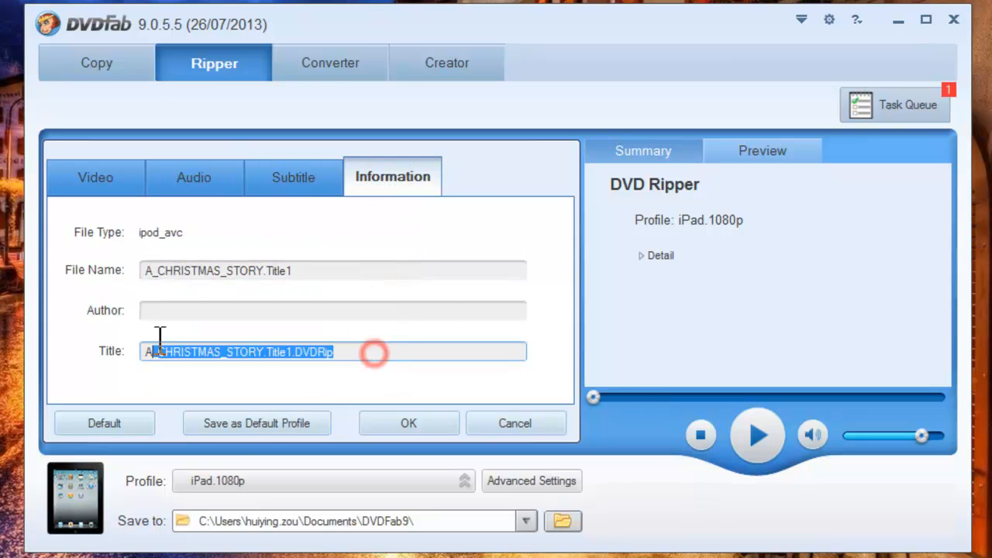
{"action": "left_click", "coordinate": [409, 423]}
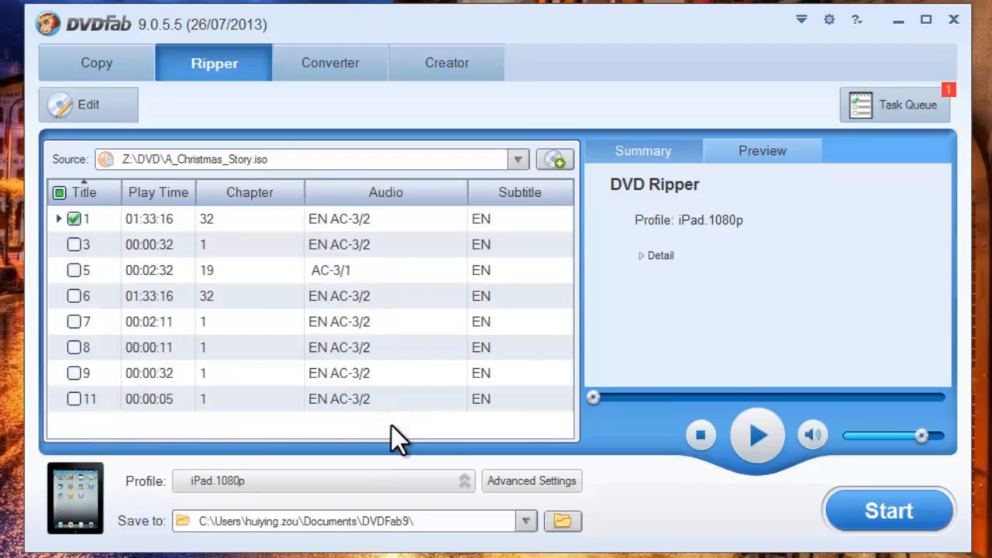
{"action": "mouse_move", "coordinate": [122, 127]}
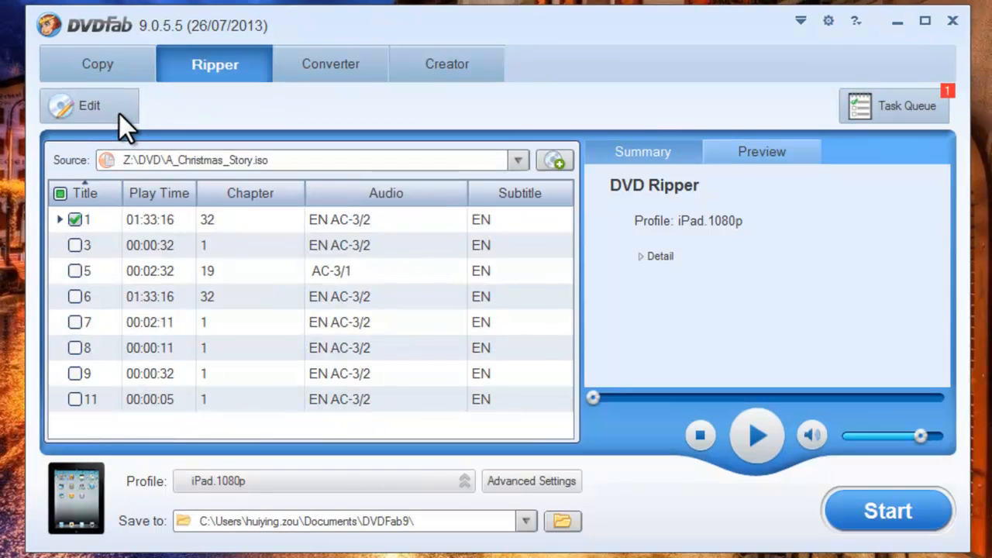
In Video Effect set Resize to 4:3 and Crop to Automatic, then apply.
{"action": "left_click", "coordinate": [87, 105]}
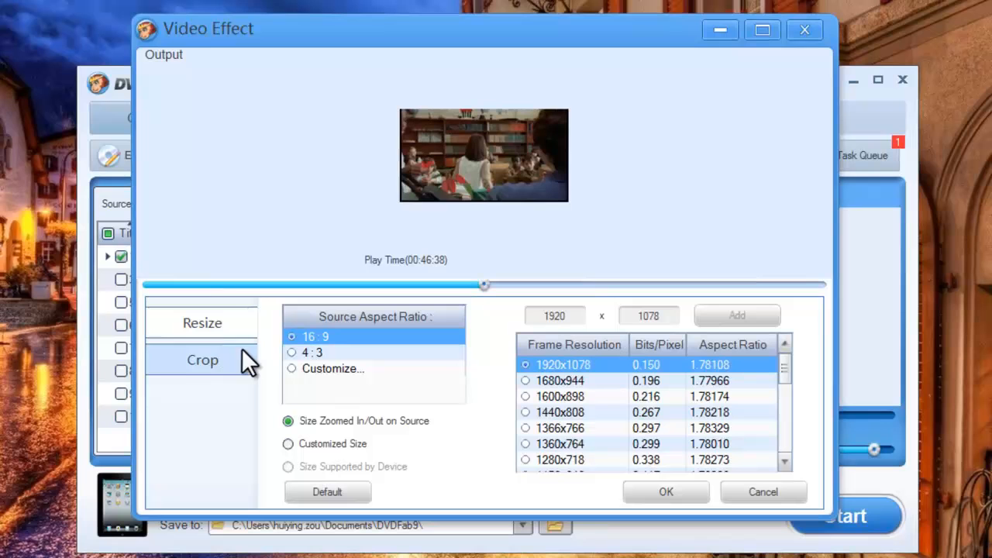
{"action": "left_click", "coordinate": [291, 353]}
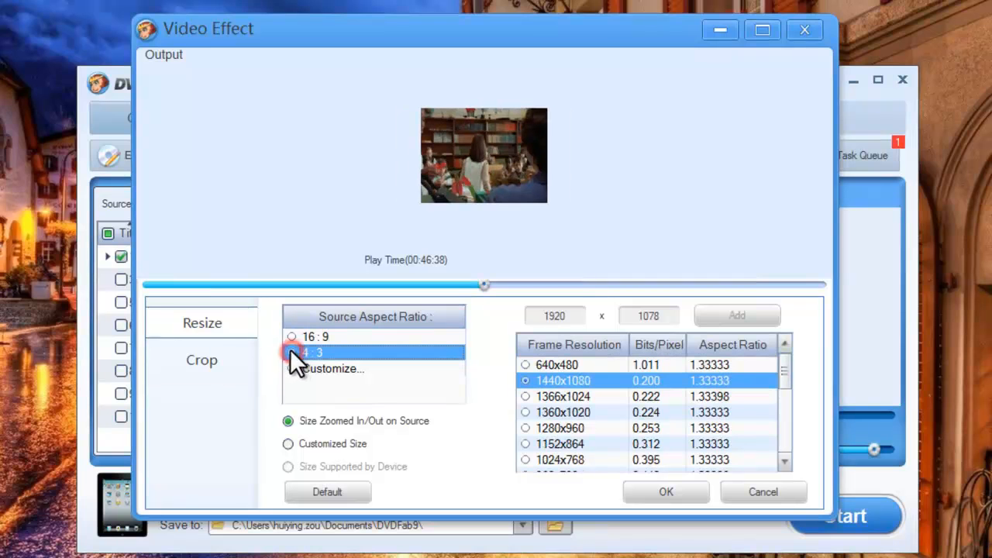
{"action": "left_click", "coordinate": [202, 359]}
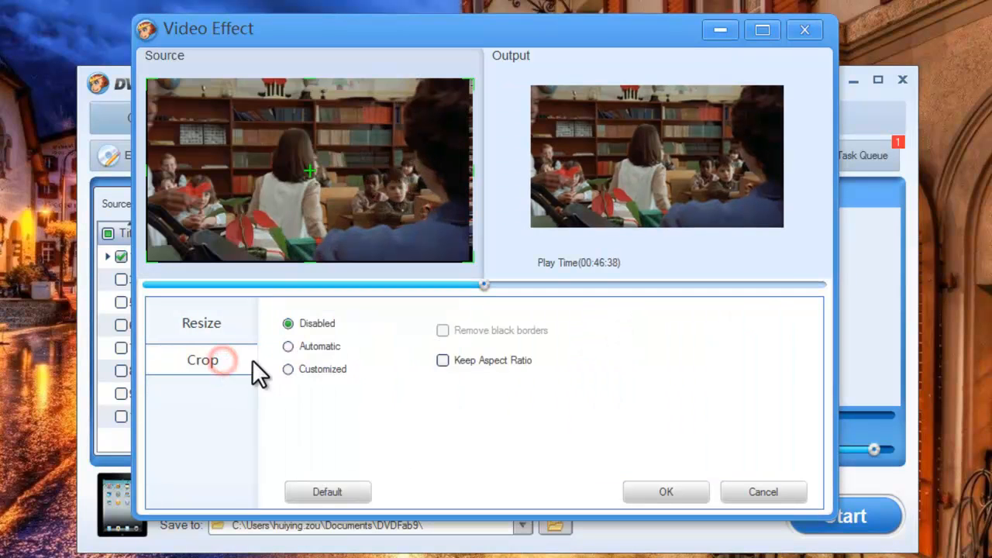
{"action": "left_click", "coordinate": [288, 347]}
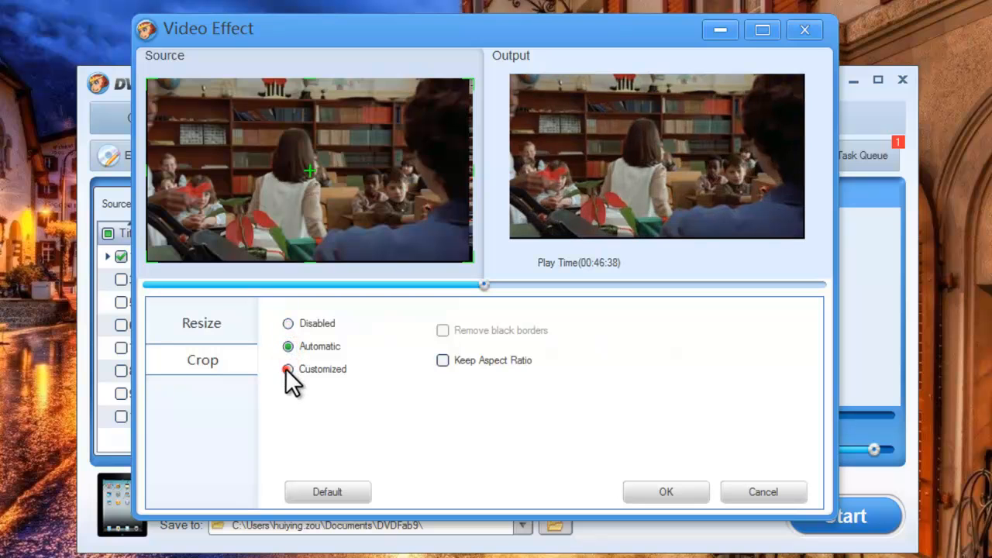
{"action": "left_click", "coordinate": [289, 368]}
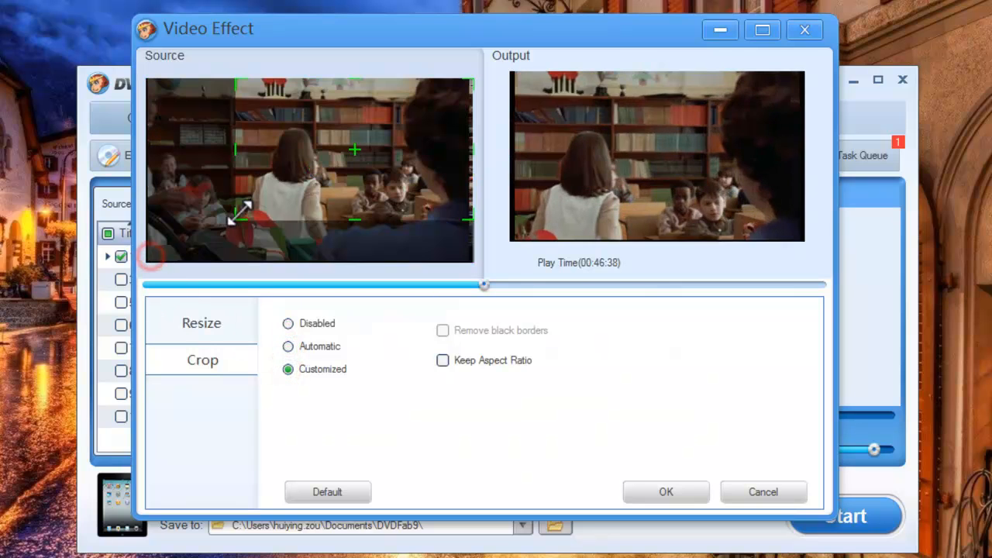
{"action": "left_click", "coordinate": [289, 347]}
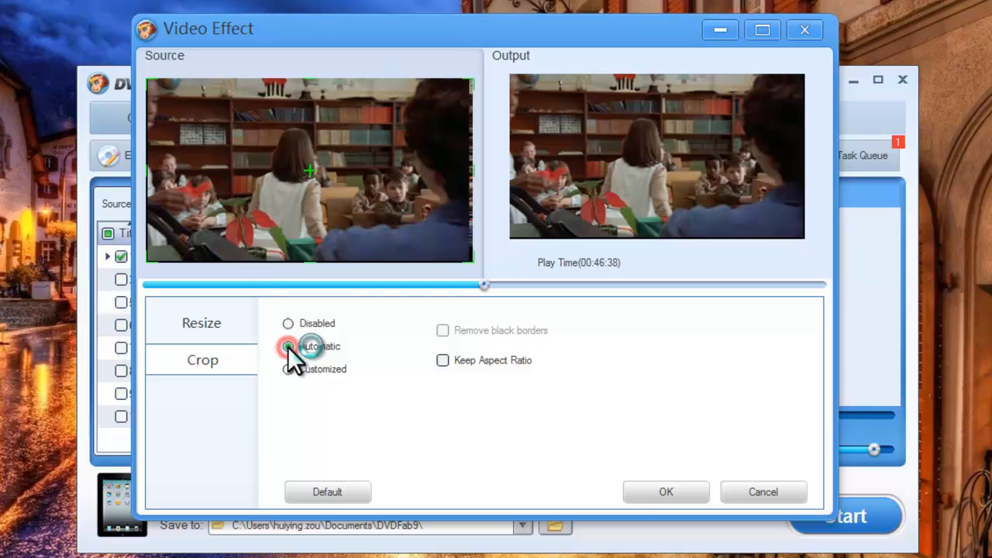
{"action": "left_click", "coordinate": [666, 492]}
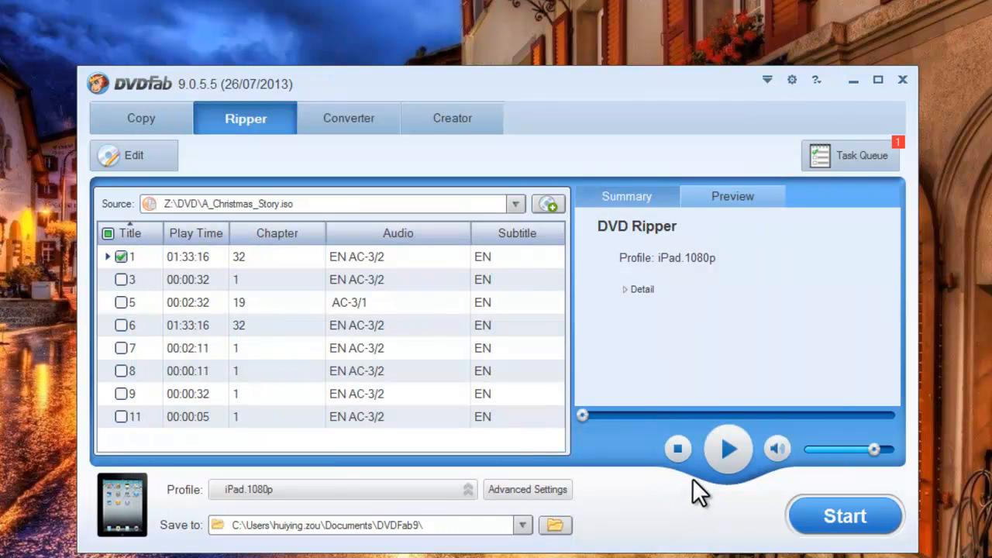
Play a preview of the main title, then pause it.
{"action": "left_click", "coordinate": [726, 448]}
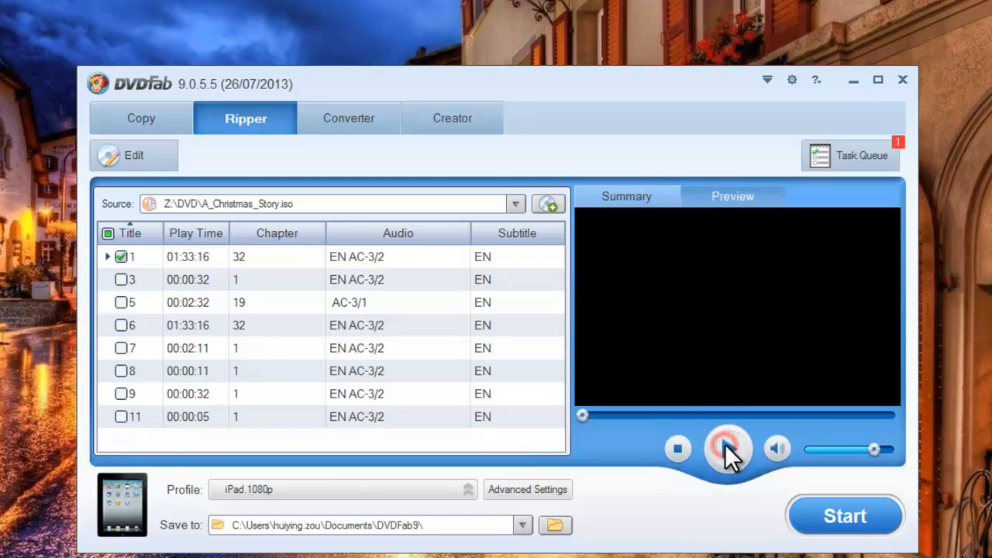
{"action": "left_click", "coordinate": [725, 450]}
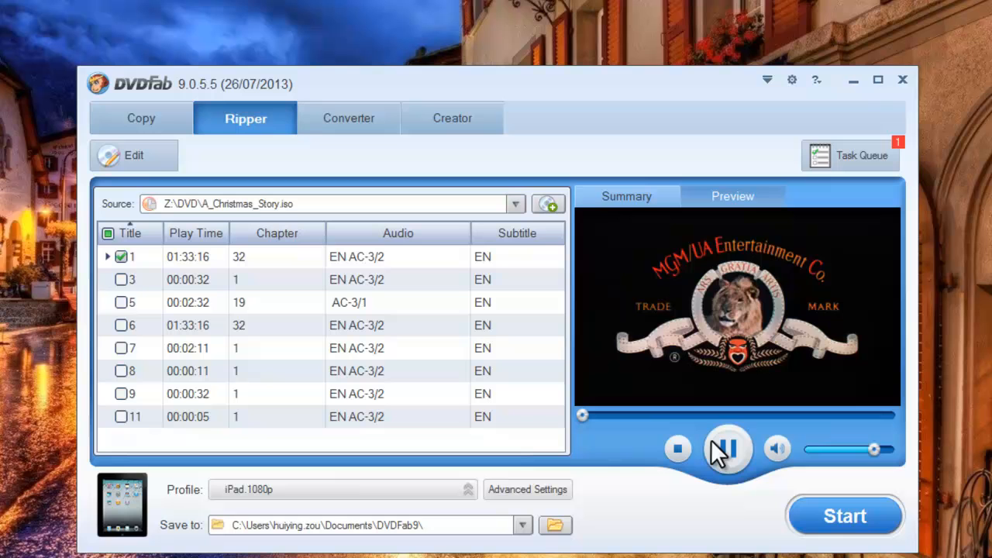
{"action": "left_click", "coordinate": [722, 446]}
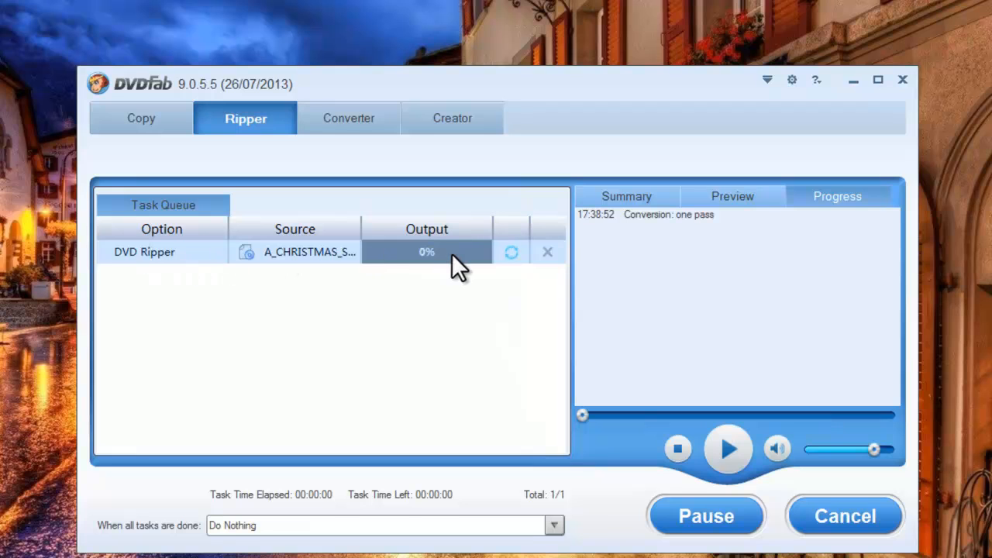
{"action": "mouse_move", "coordinate": [675, 256]}
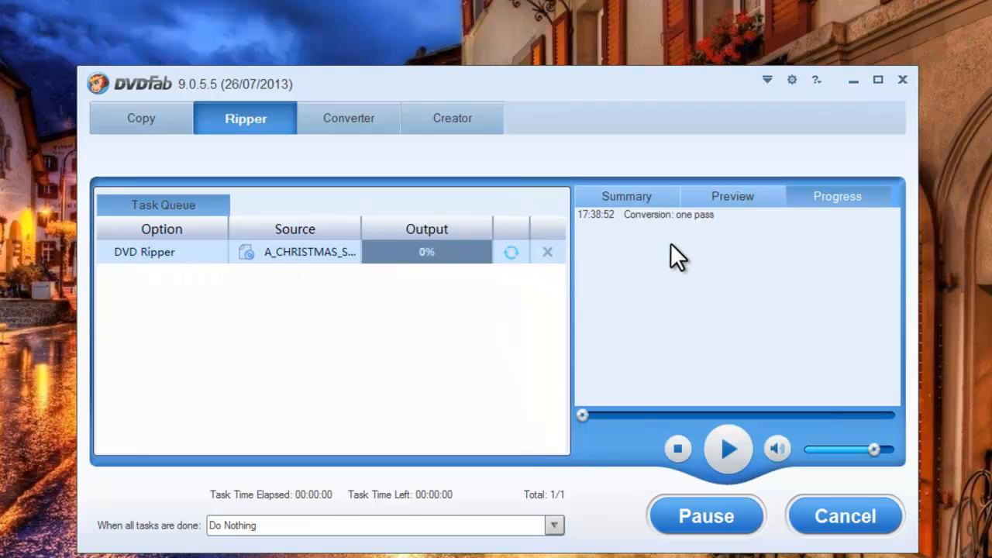
Check the running task's Summary and Preview tabs in the task queue.
{"action": "left_click", "coordinate": [626, 195]}
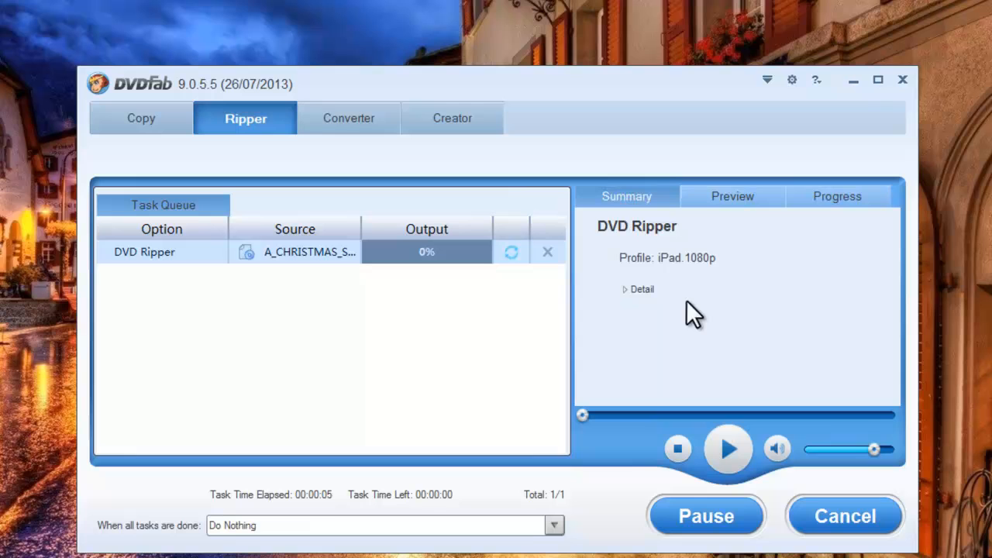
{"action": "left_click", "coordinate": [731, 195]}
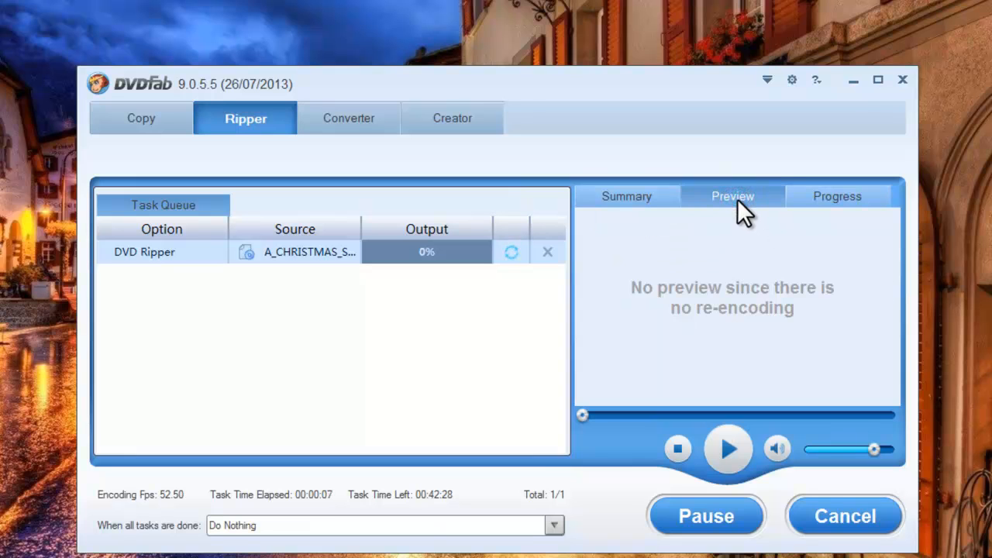